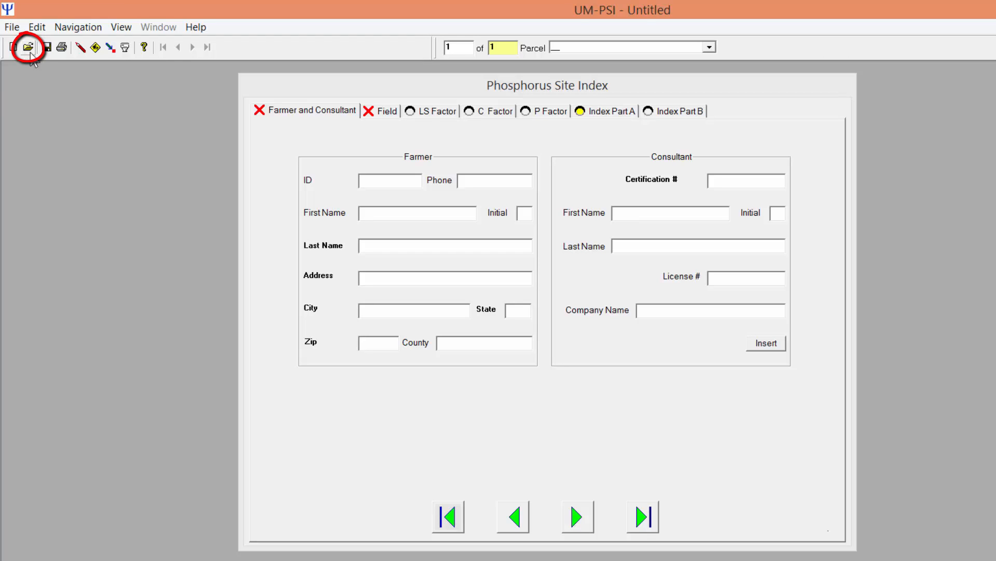
Step: Load Green New PSI for video.psi, discarding the unsaved data
left_click(27, 47)
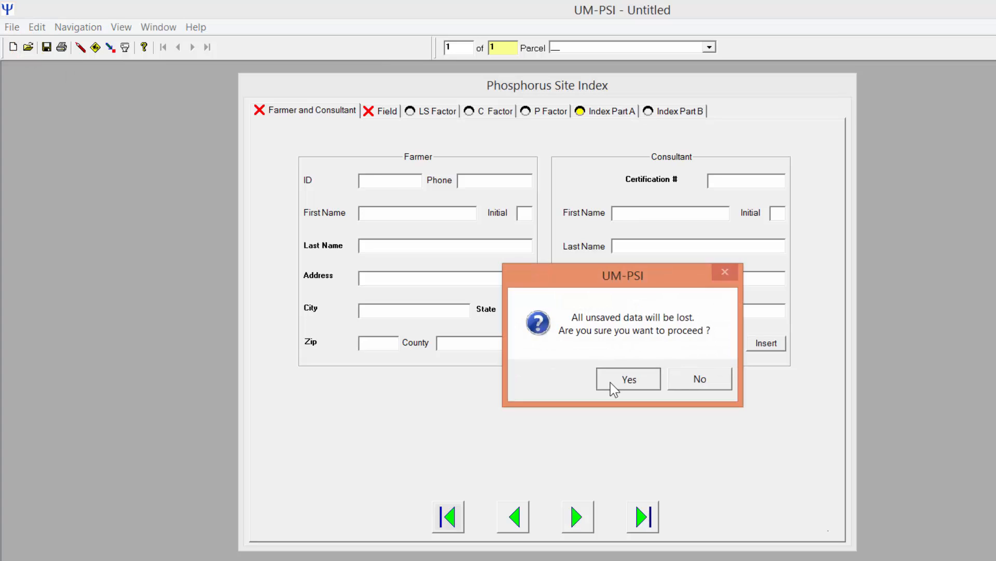
left_click(628, 379)
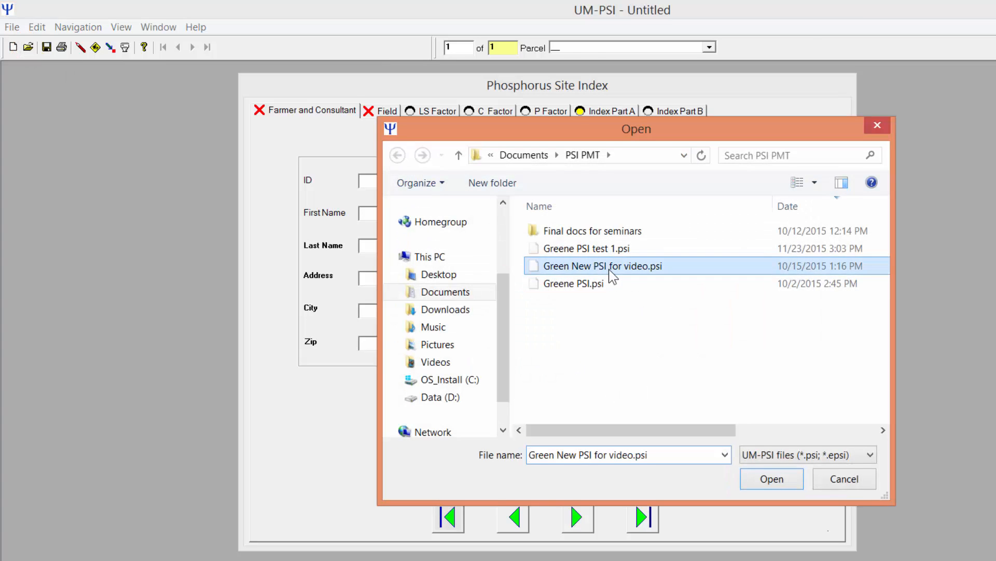
left_click(771, 478)
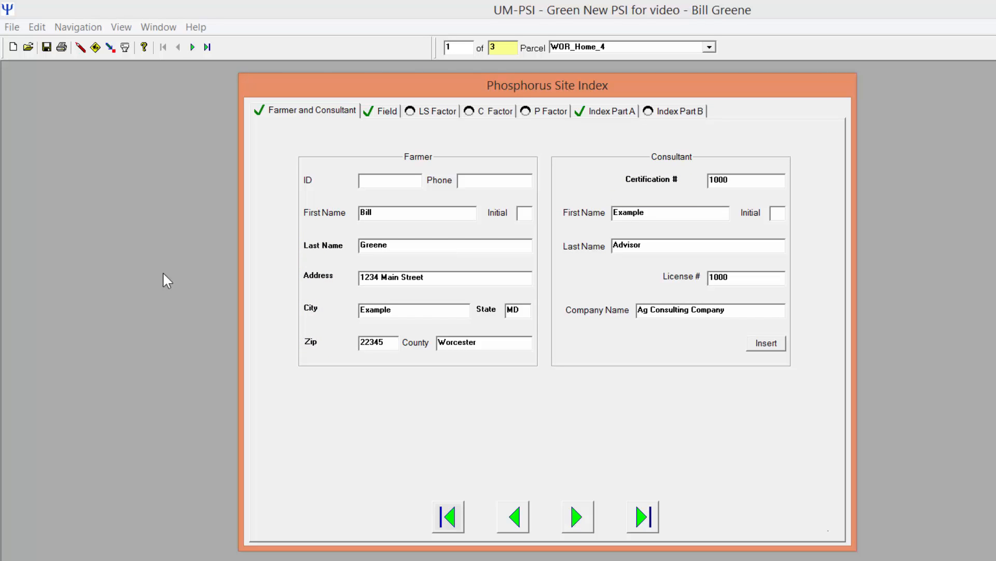
Step: Review parcel WOR_Home_4's field details, then return to farmer and consultant details
left_click(387, 111)
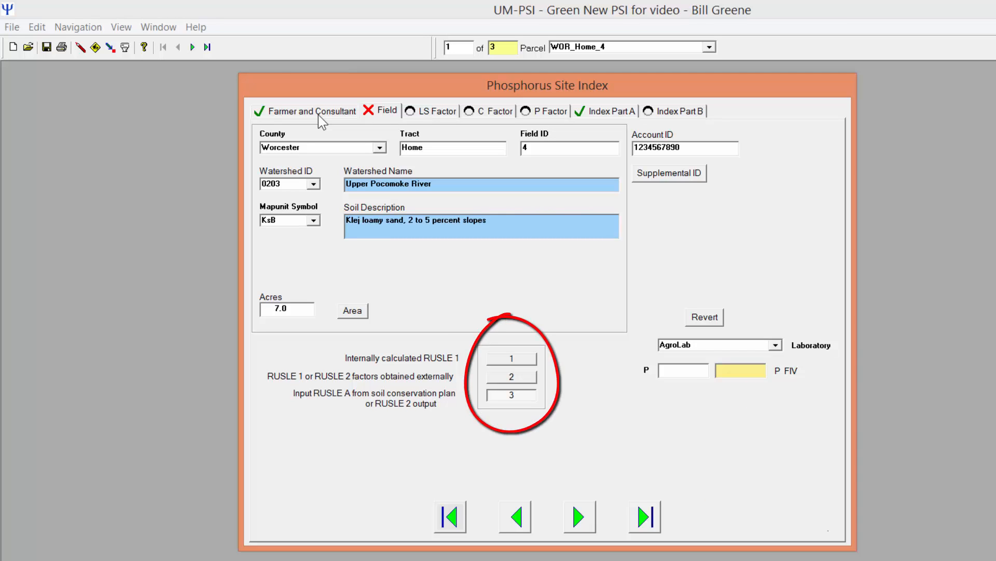
left_click(311, 110)
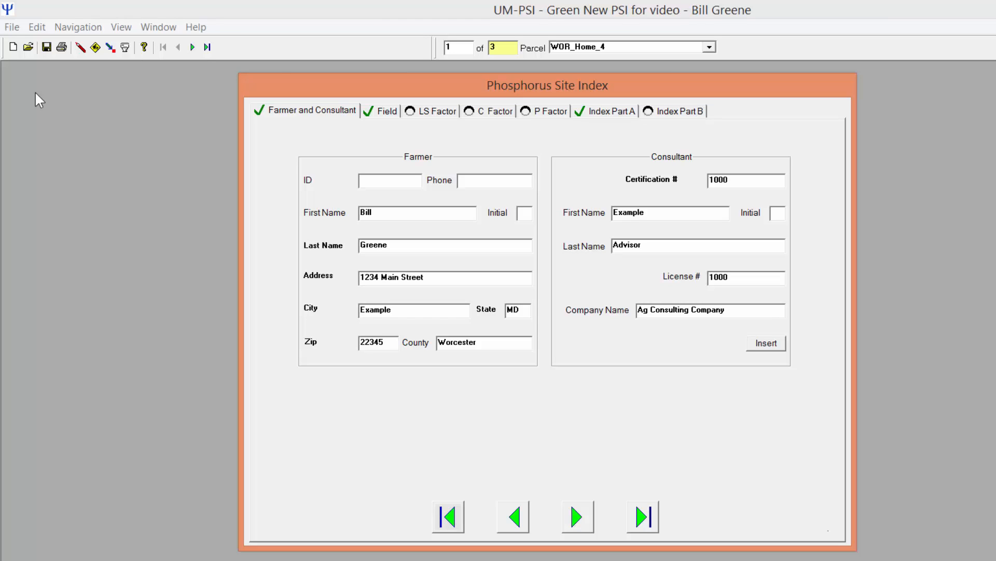
mouse_move(60, 15)
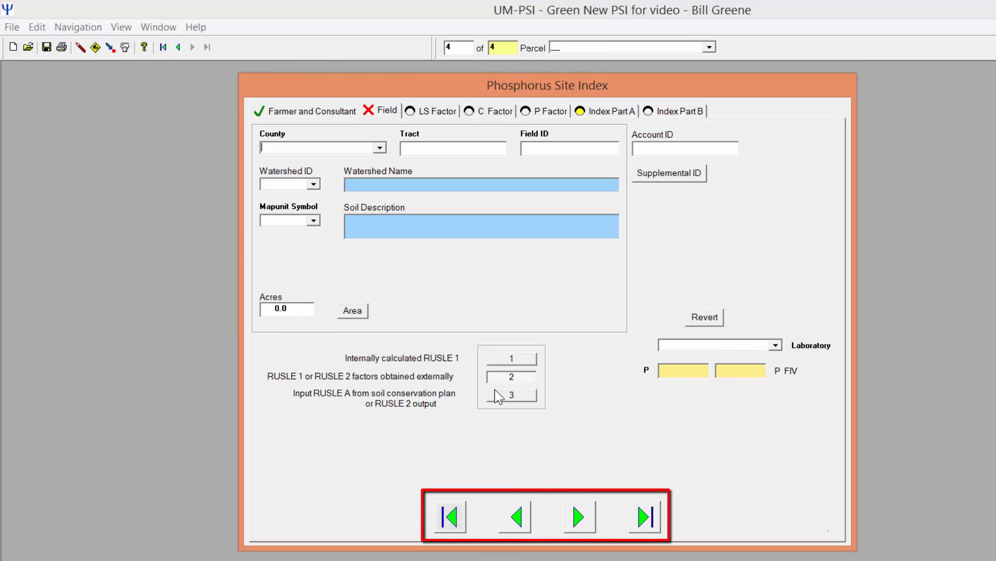
Step: Go back to the first parcel record and show its field details
left_click(515, 516)
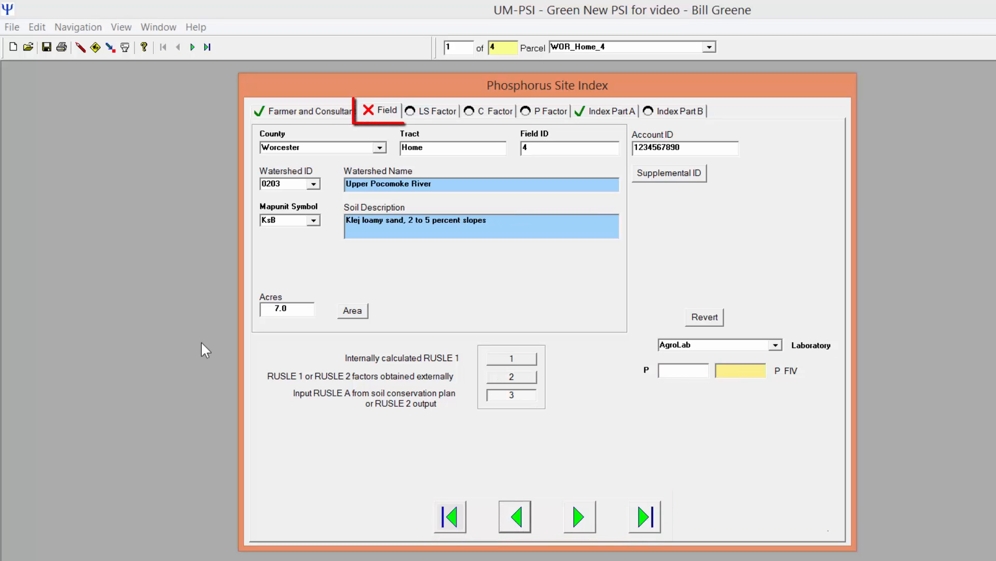
left_click(384, 110)
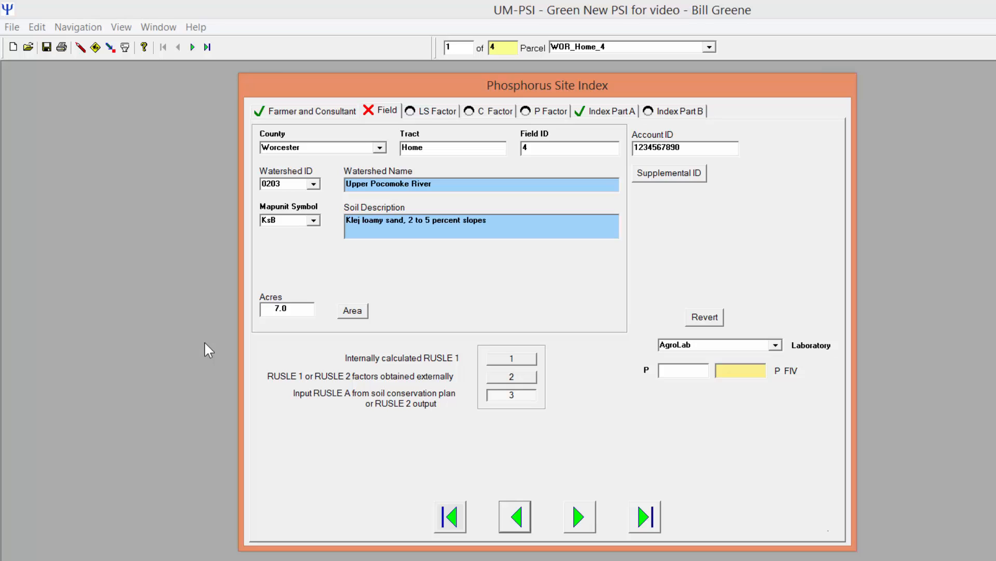
mouse_move(210, 350)
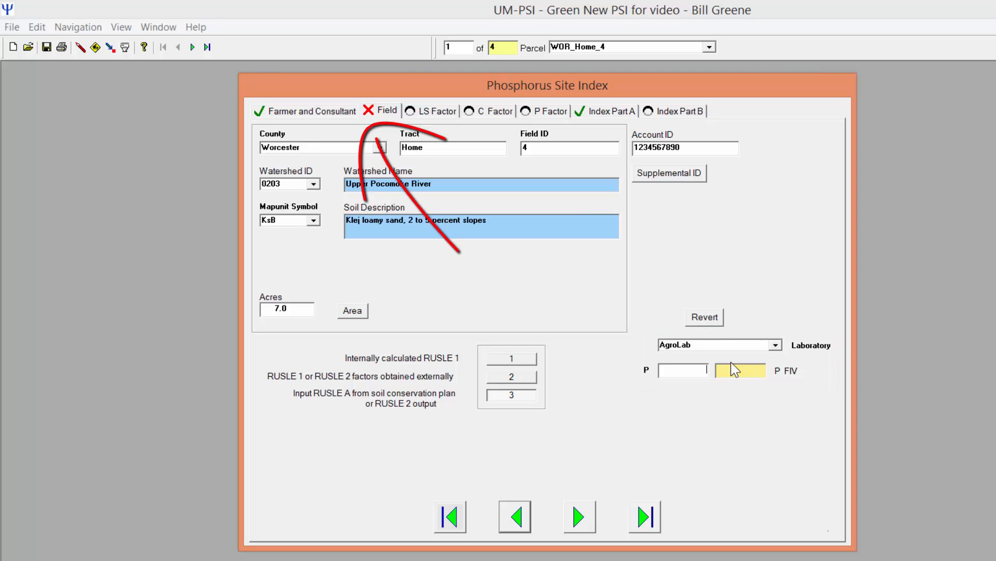
mouse_move(675, 393)
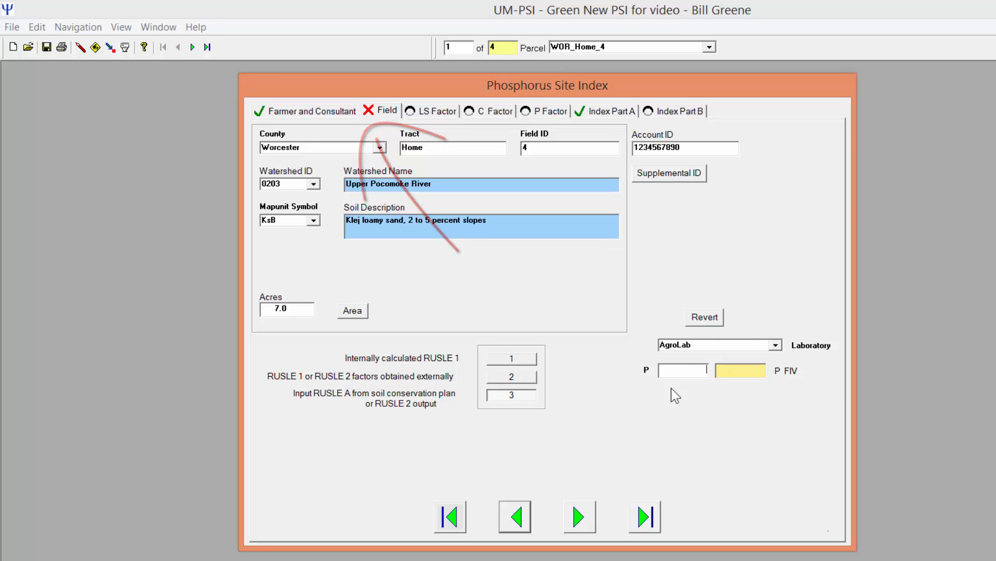
Step: Enter soil test P of 252 (FIV 276.15) and move on to Index Part A
type("252")
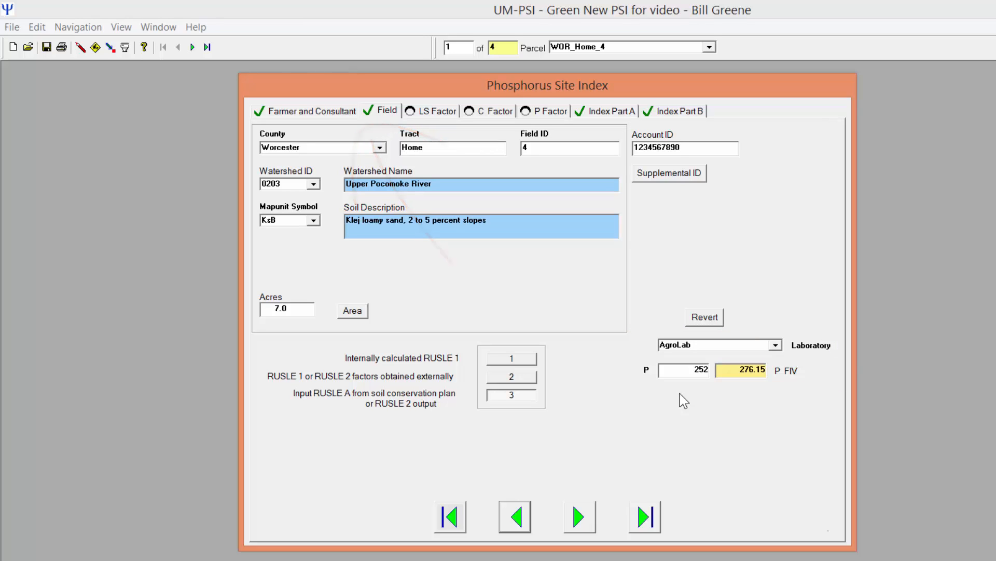
mouse_move(356, 372)
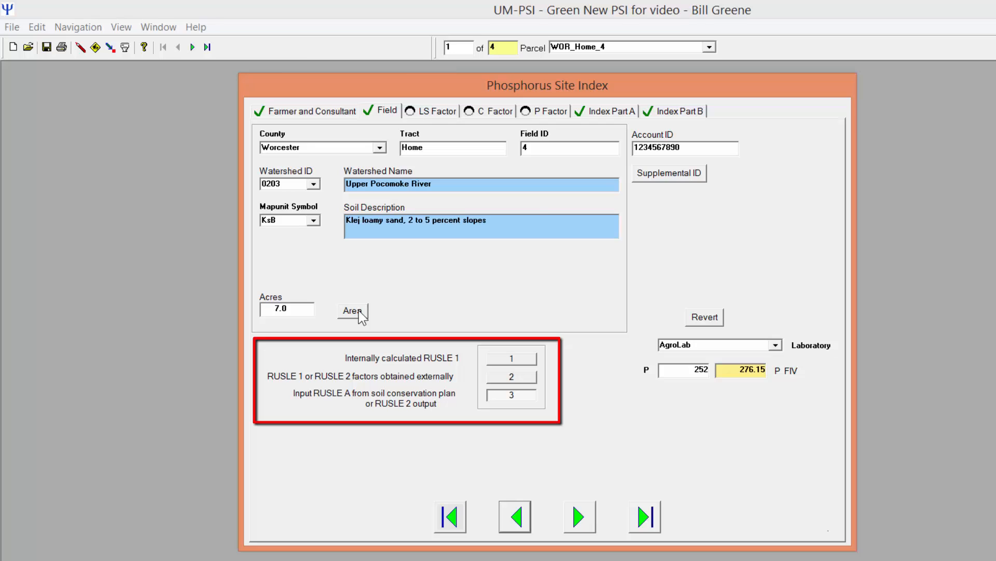
mouse_move(527, 455)
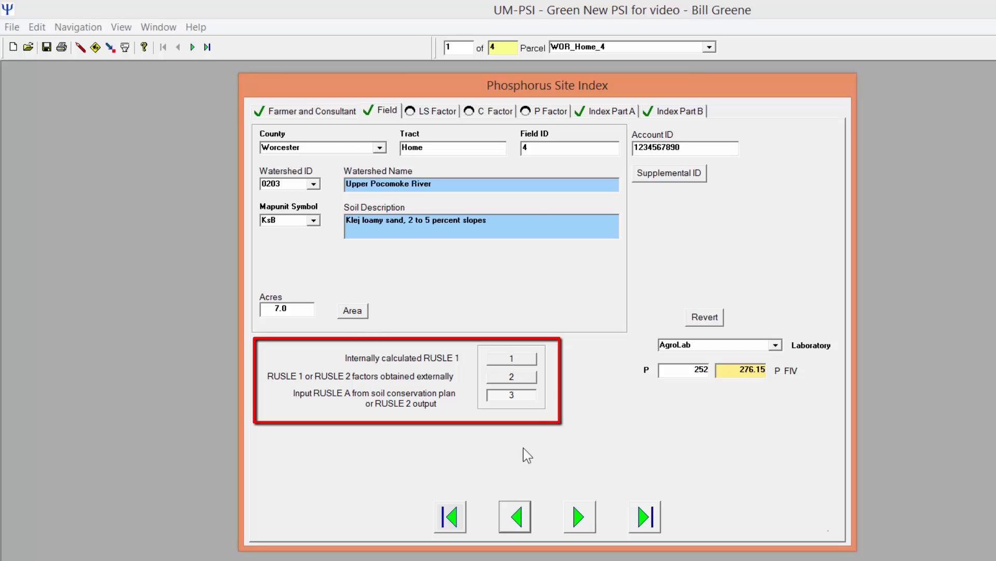
mouse_move(539, 414)
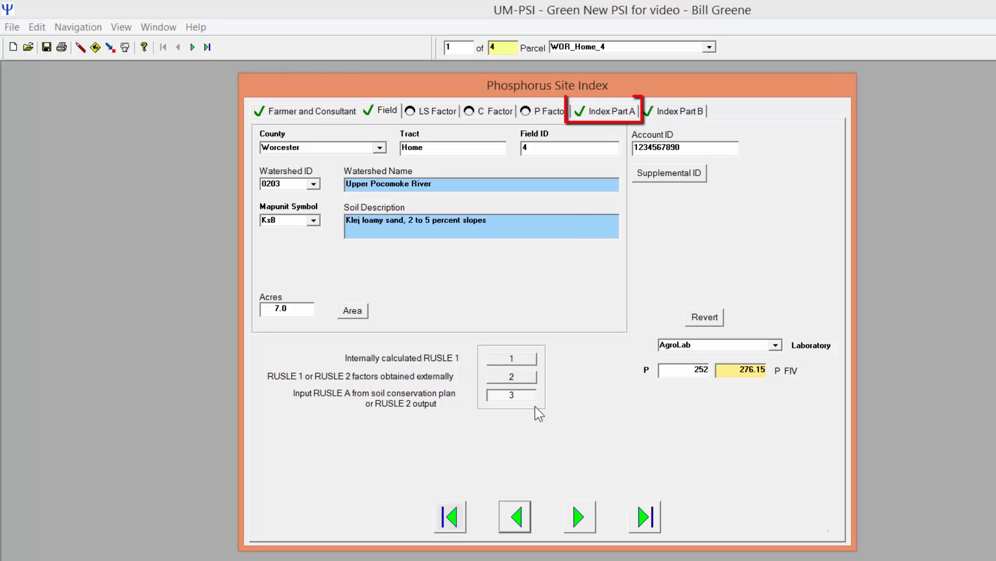
left_click(609, 111)
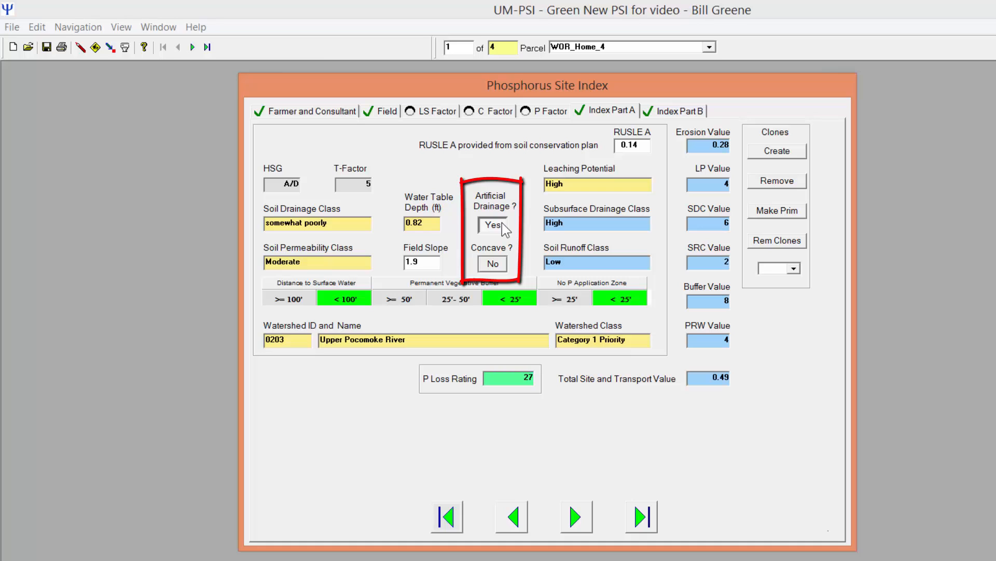
mouse_move(505, 234)
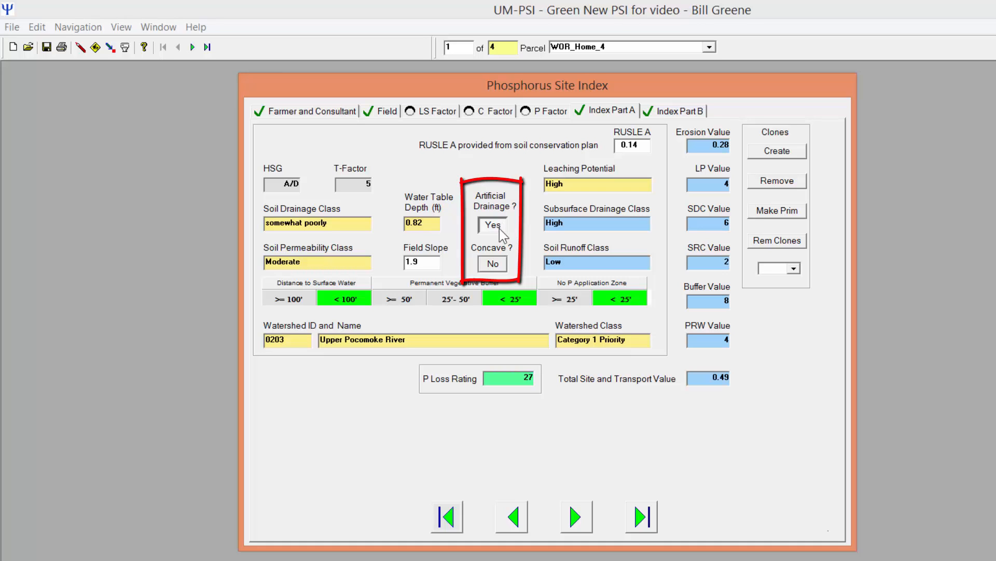
Step: Try the concave and 25-ft no-P-zone alternatives, reverting to not concave and under 25 feet
left_click(492, 262)
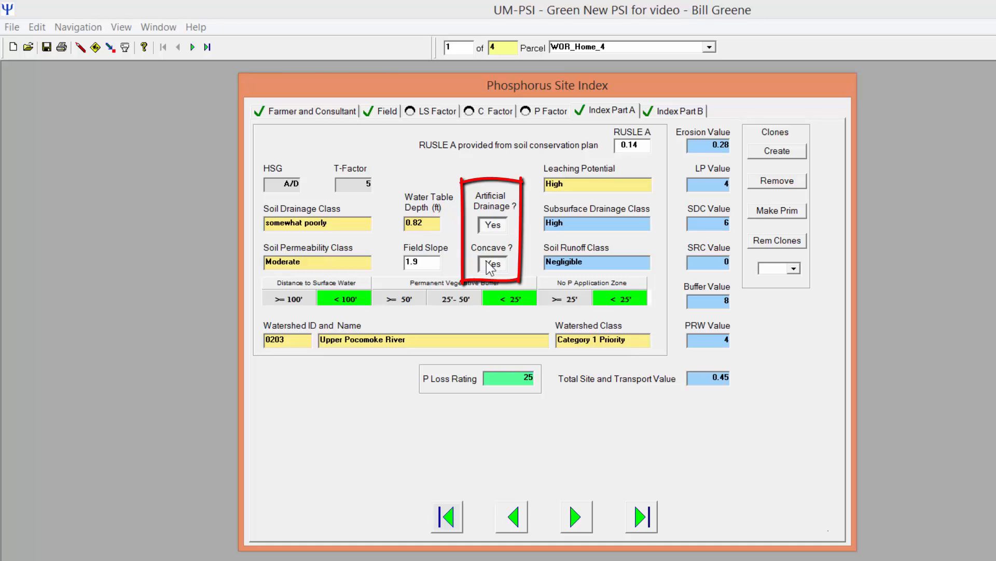
left_click(492, 263)
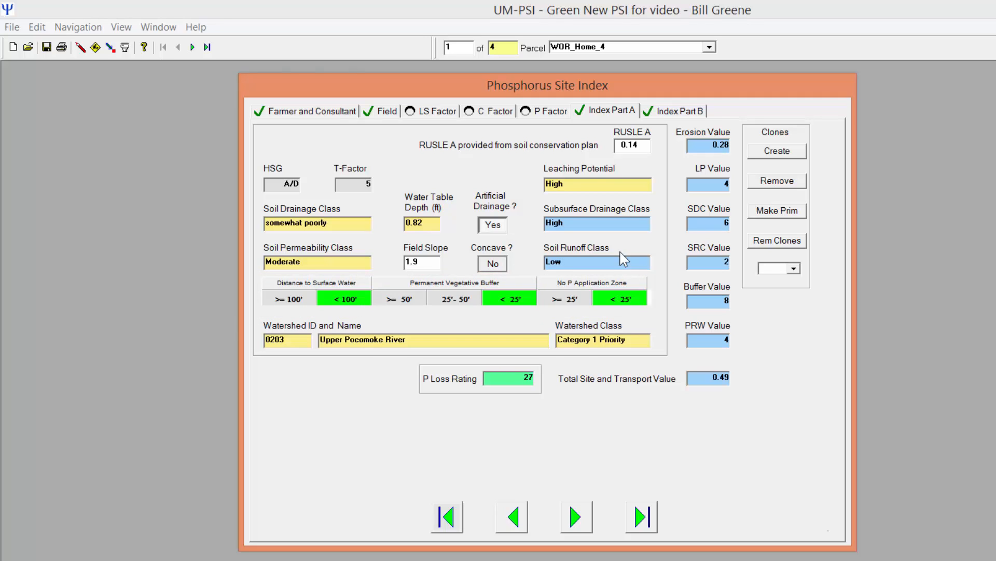
left_click(619, 298)
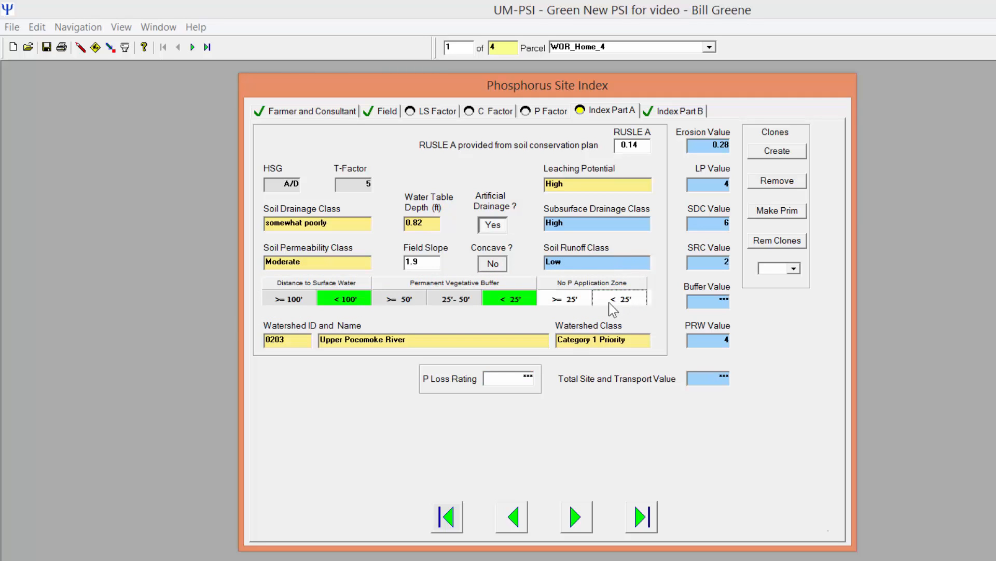
left_click(565, 299)
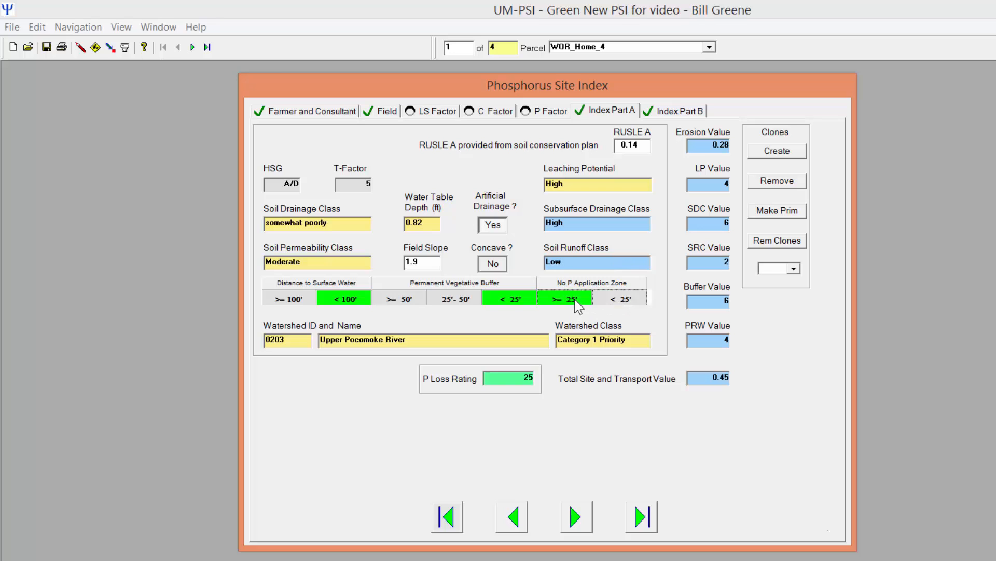
left_click(620, 298)
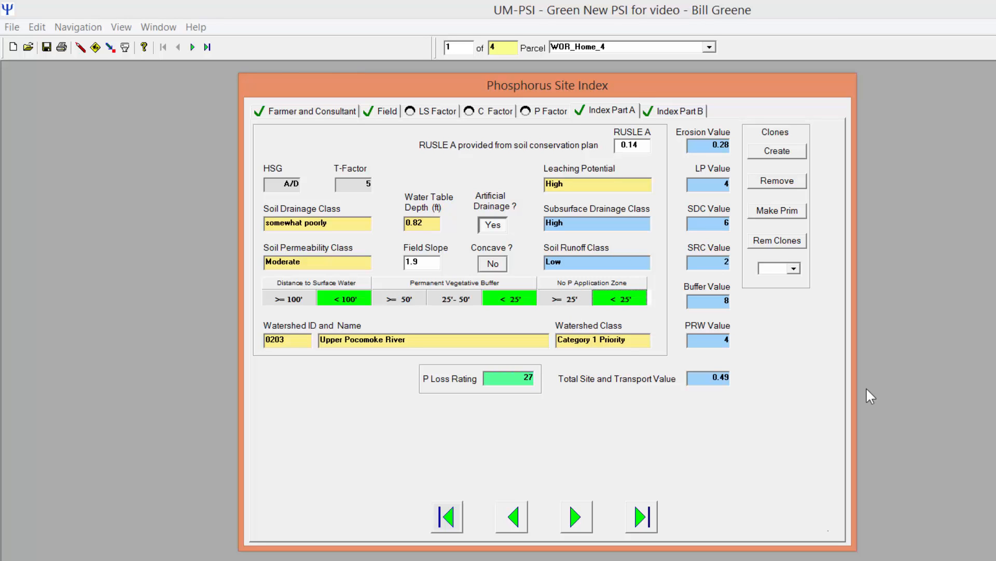
Step: On Index Part B enter 88 lbs/A organic P2O5 with 40 in the first application
left_click(679, 112)
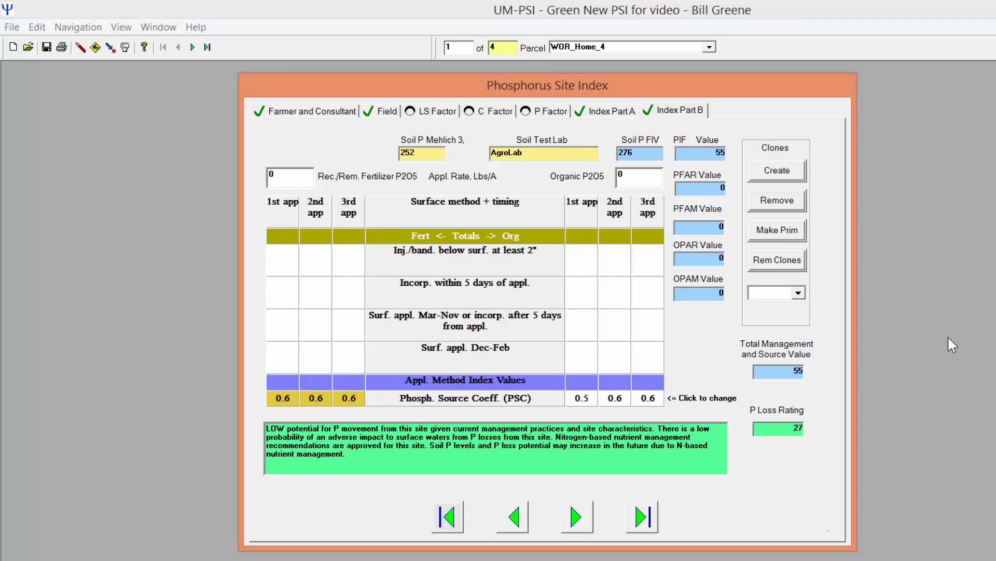
mouse_move(644, 208)
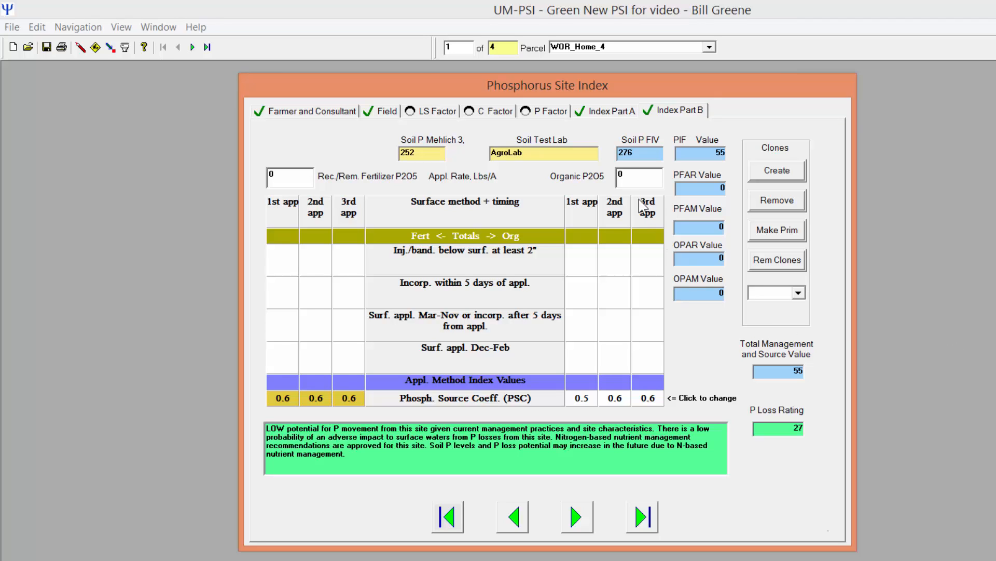
type("88")
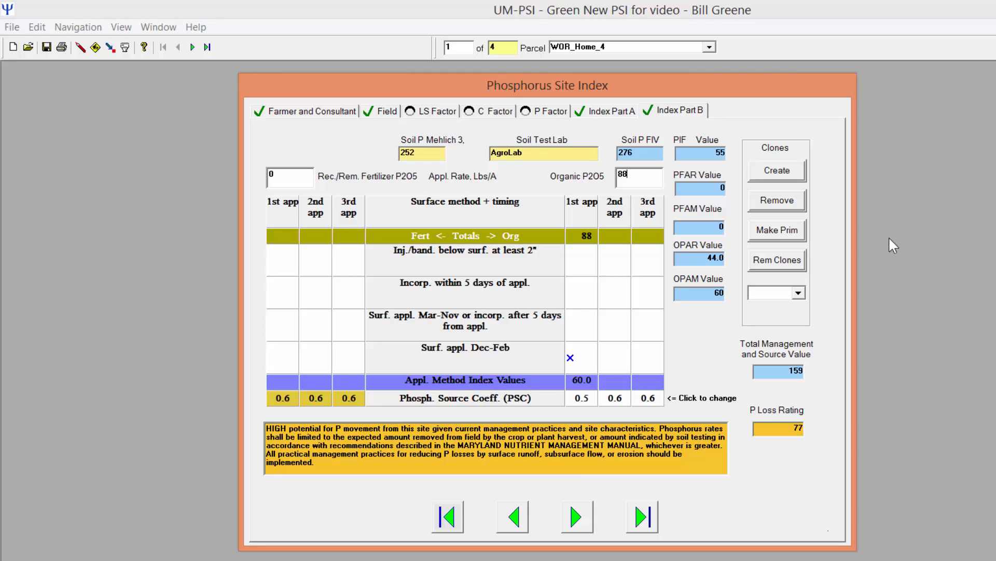
mouse_move(719, 305)
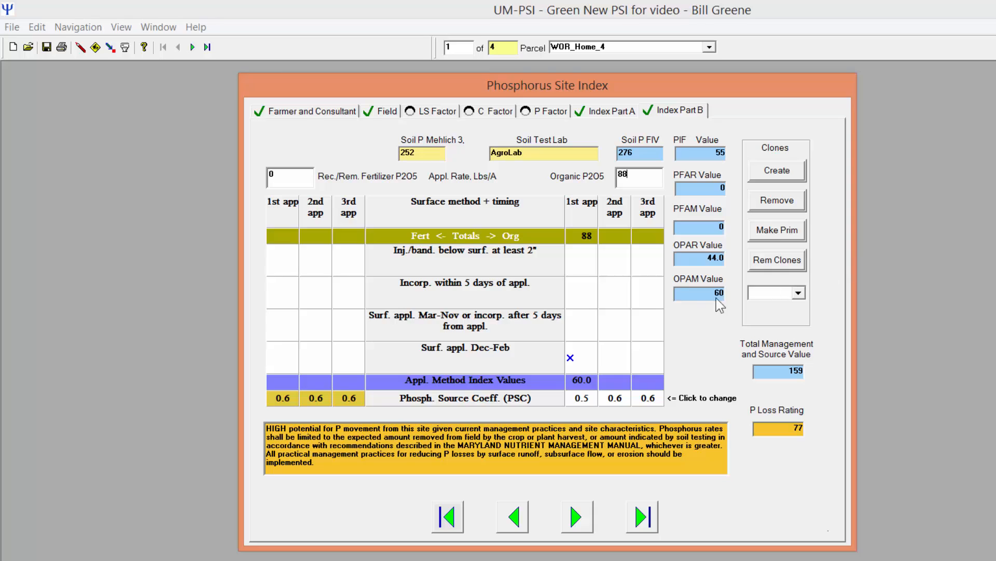
type("40")
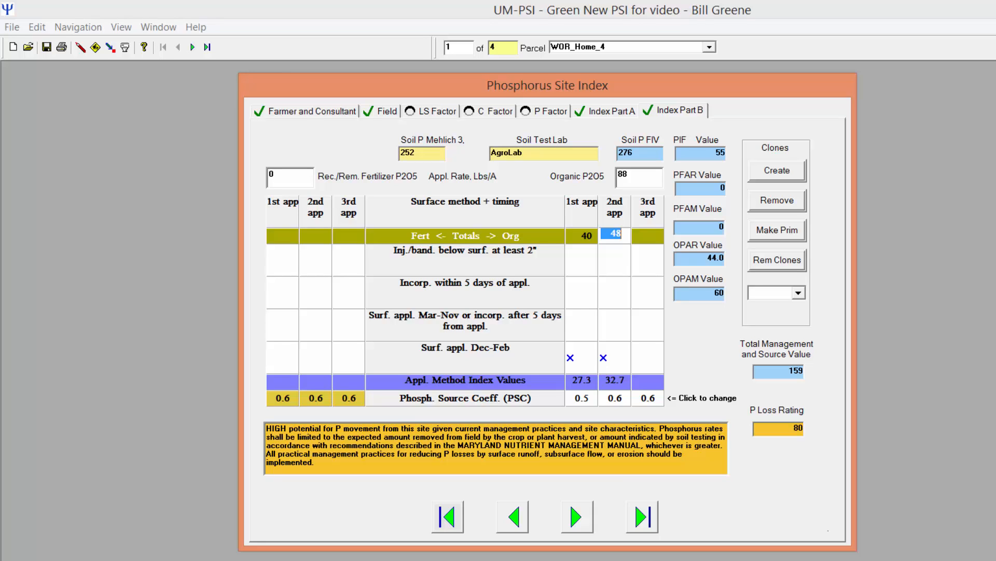
Step: Set first app incorporated within 5 days, second surface-applied Mar–Nov, source Other manures
left_click(580, 292)
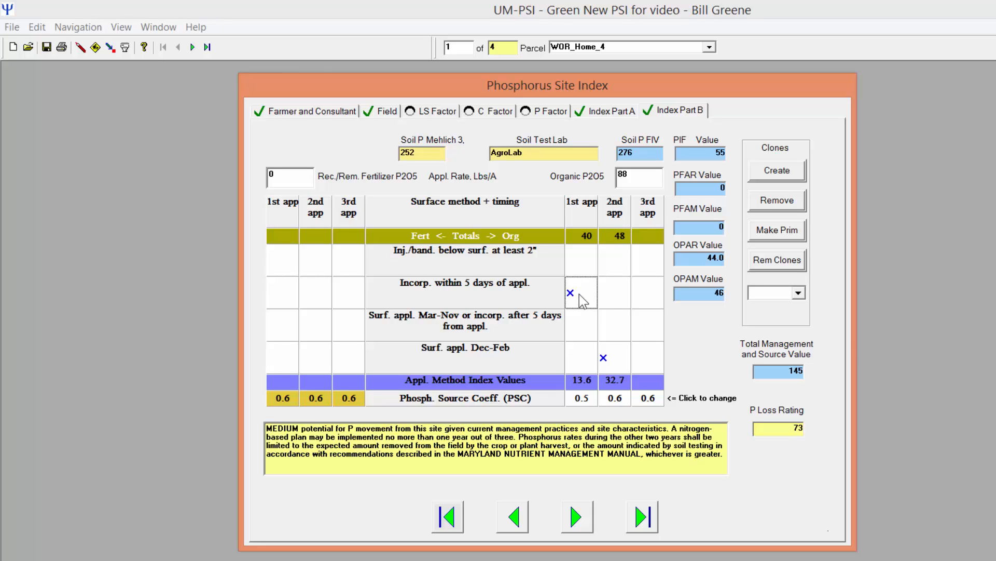
left_click(613, 324)
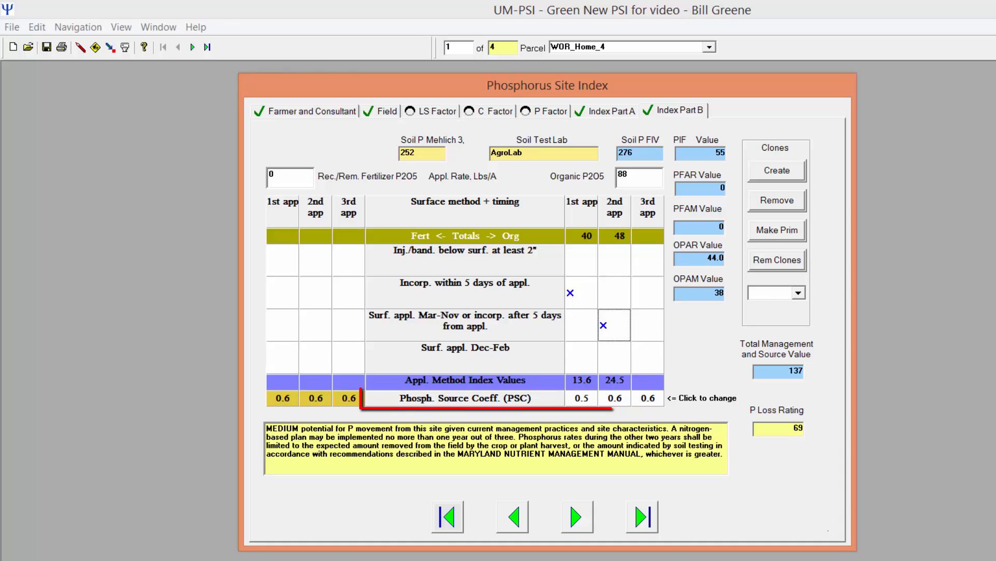
left_click(581, 397)
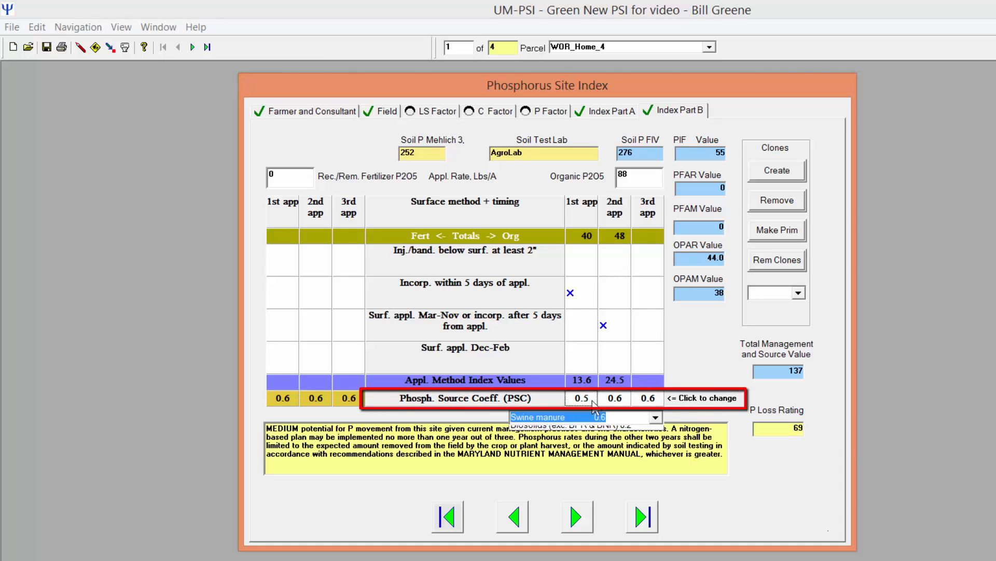
left_click(655, 417)
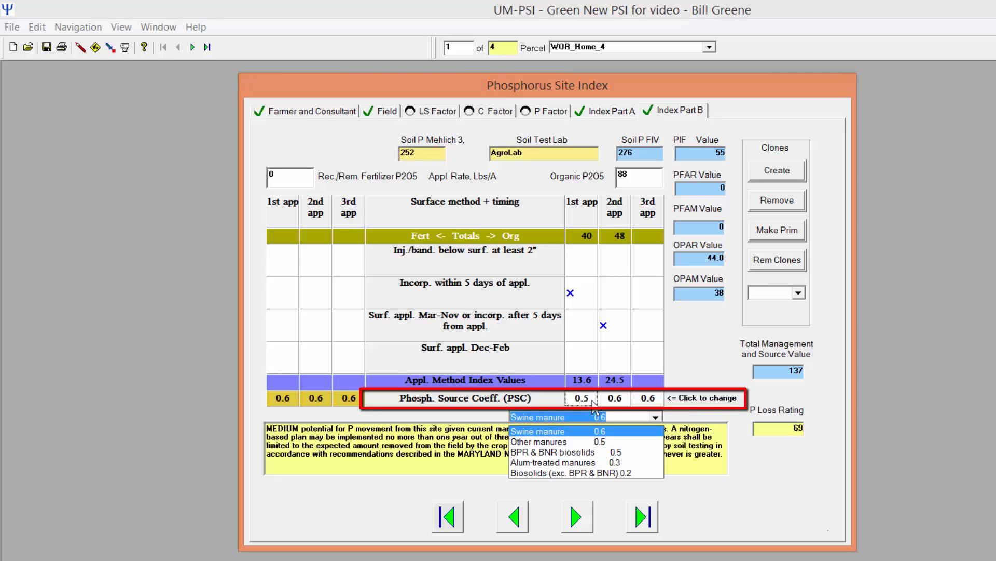
mouse_move(587, 418)
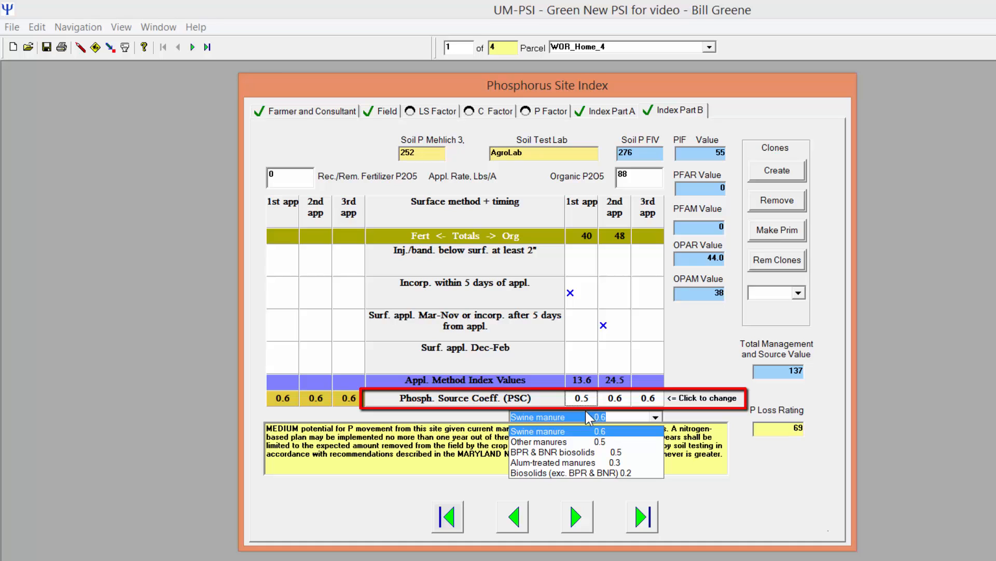
left_click(539, 442)
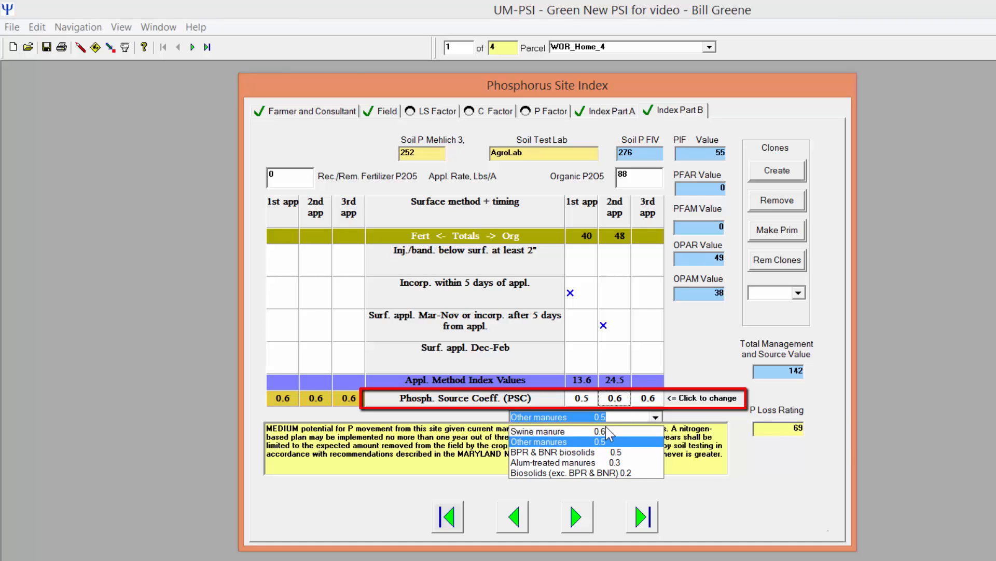